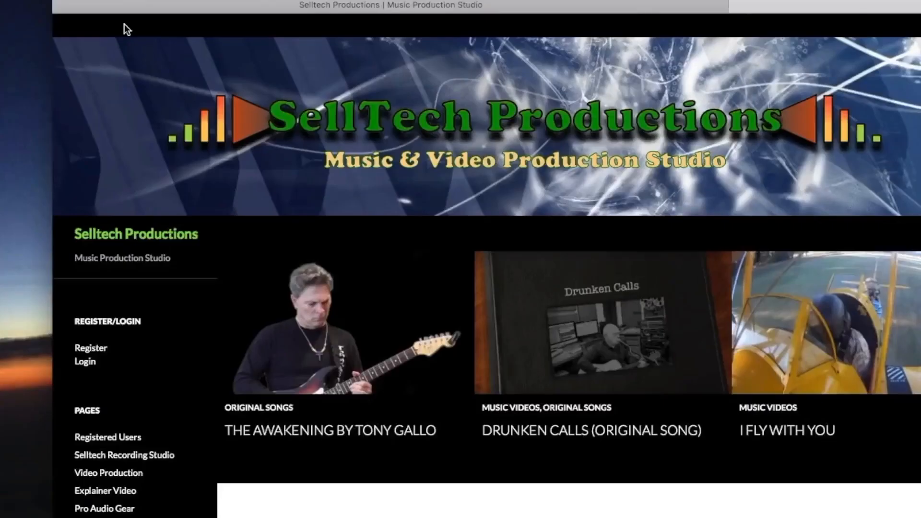
Load the stereo EXS24 sampler into the Inst 1 track's instrument slot.
scroll(down, 3)
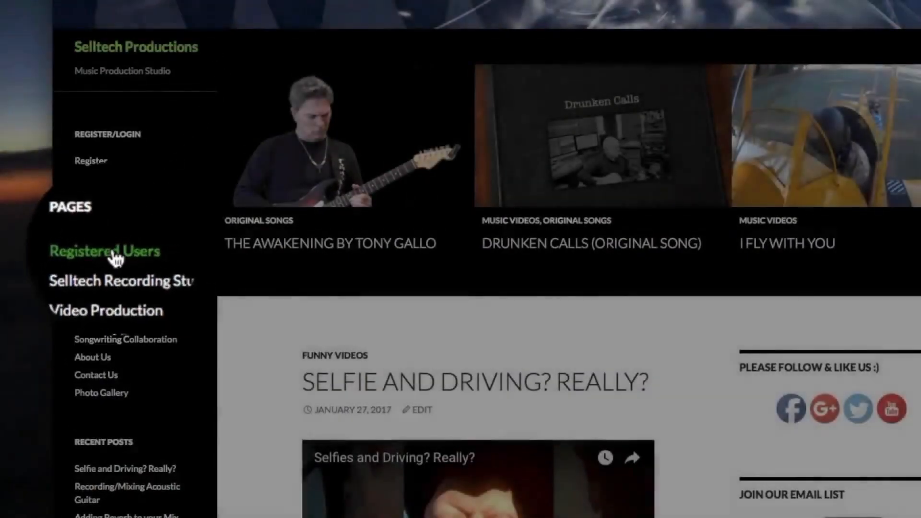
click(104, 251)
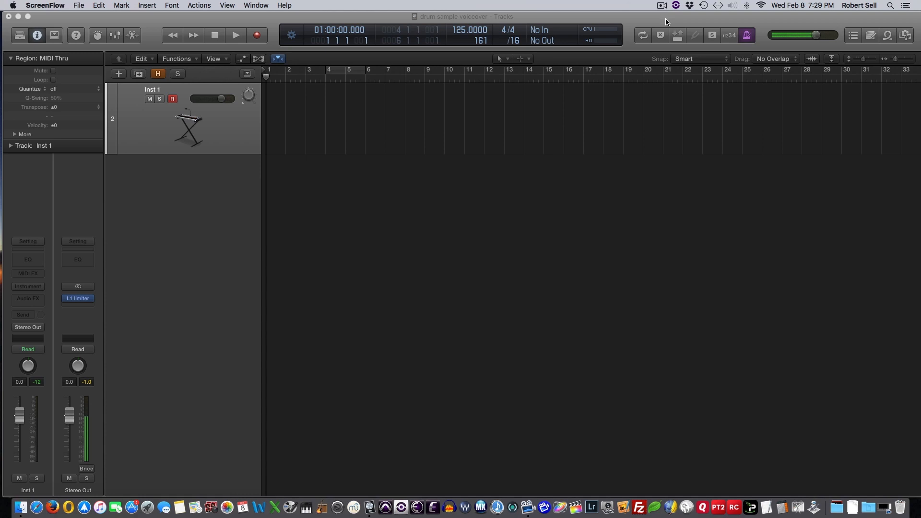
mouse_move(586, 113)
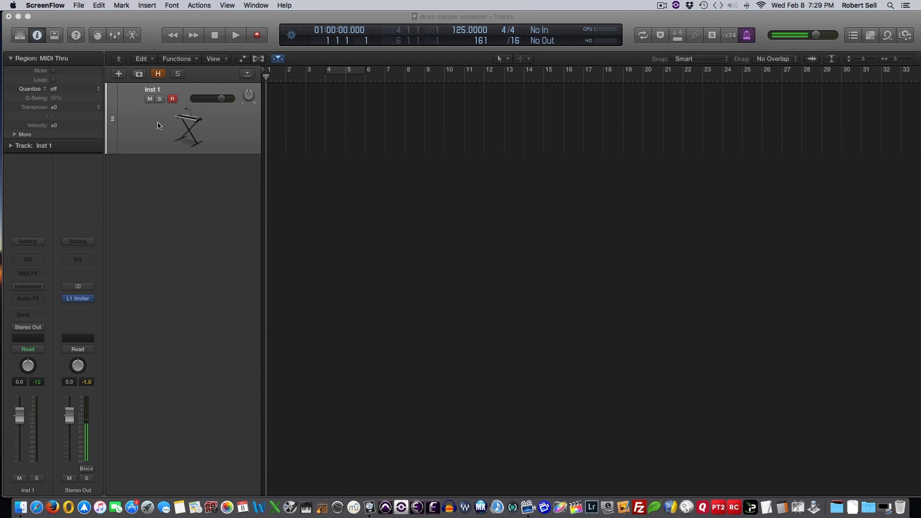
click(27, 286)
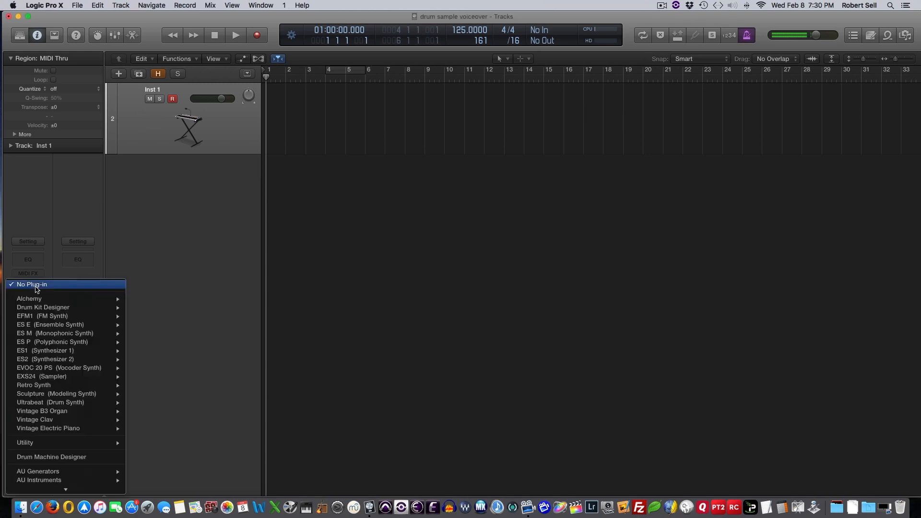
mouse_move(34, 376)
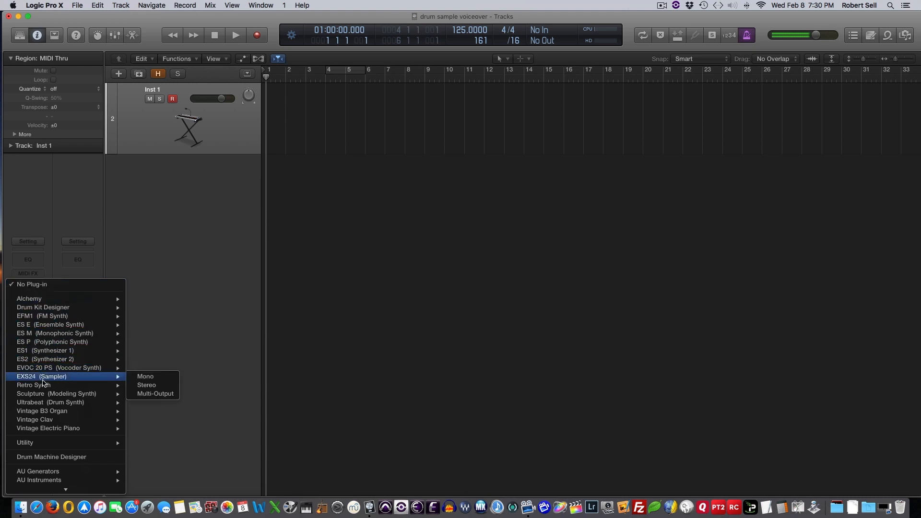
mouse_move(146, 385)
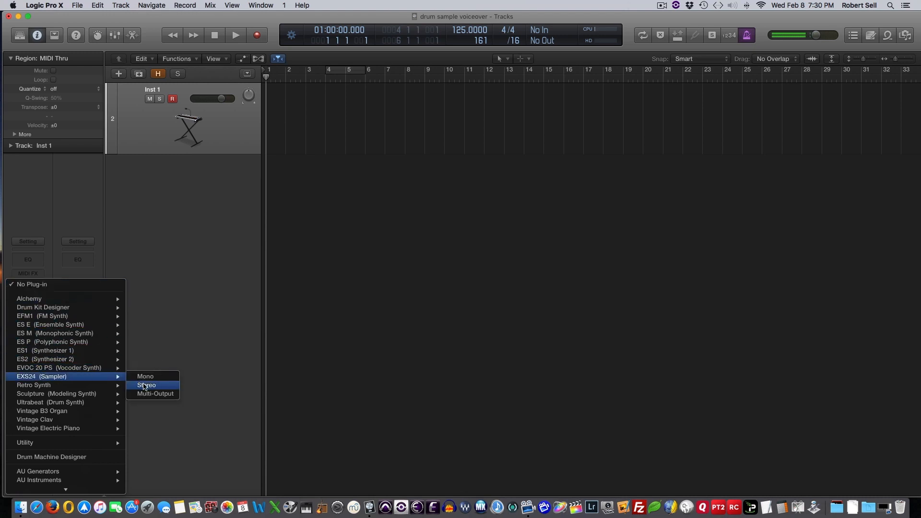
click(147, 385)
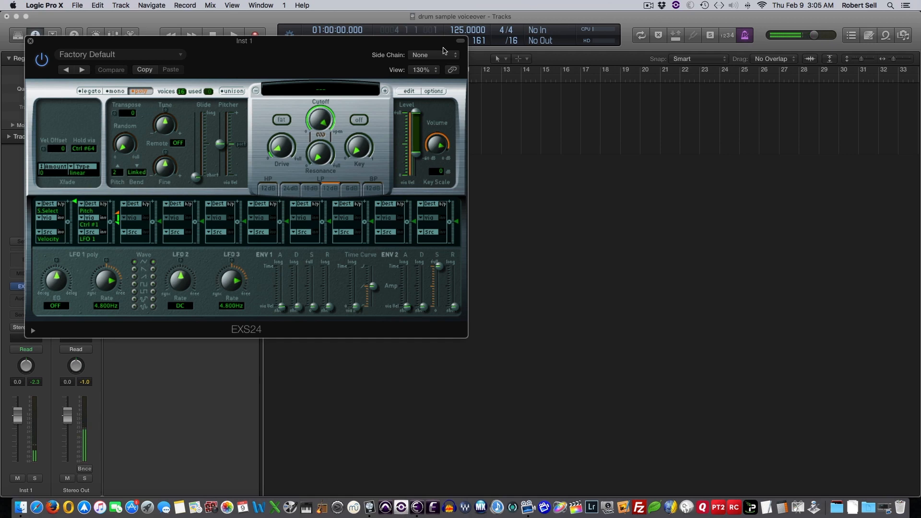
mouse_move(282, 45)
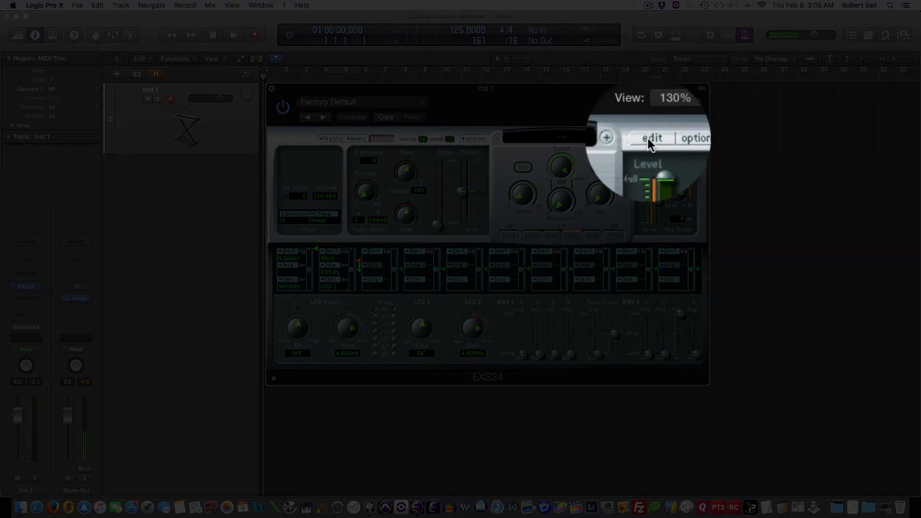
In the EXS24 editor, add all 24 Pearl drum samples as contiguous zones from C1.
click(653, 138)
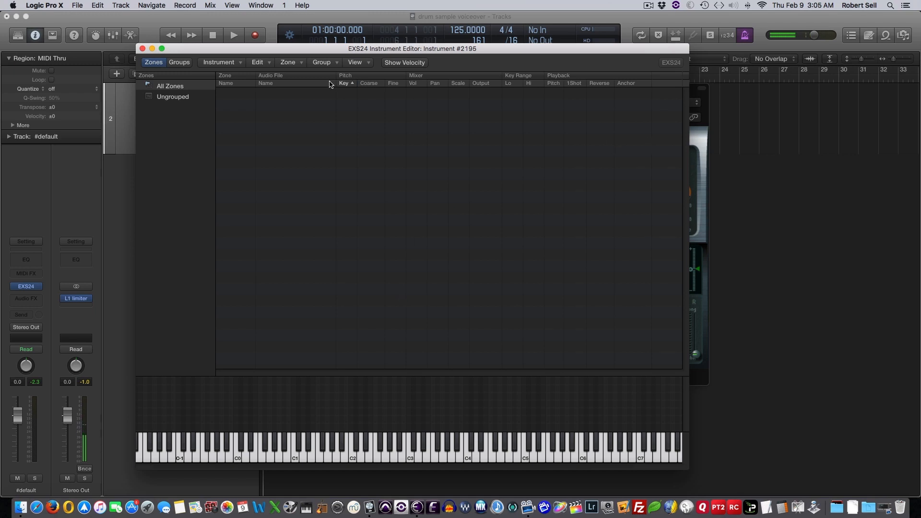
click(288, 62)
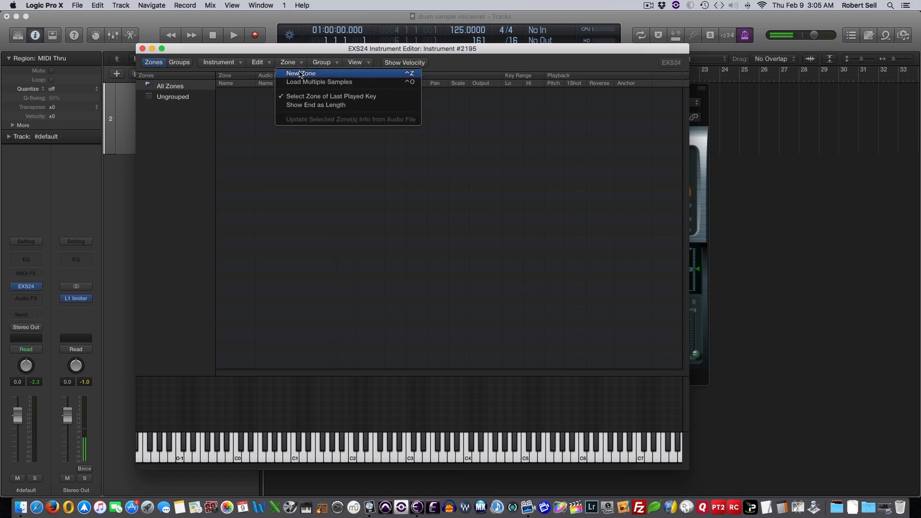
click(319, 82)
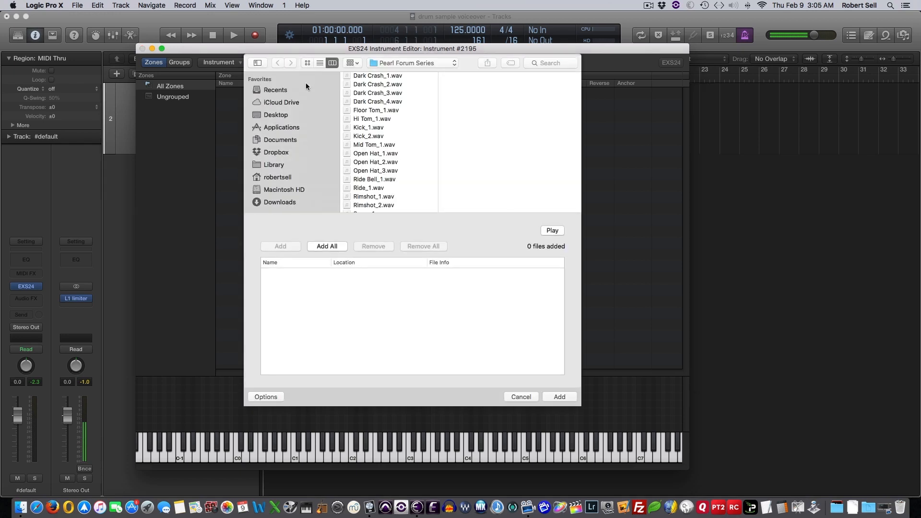
click(376, 76)
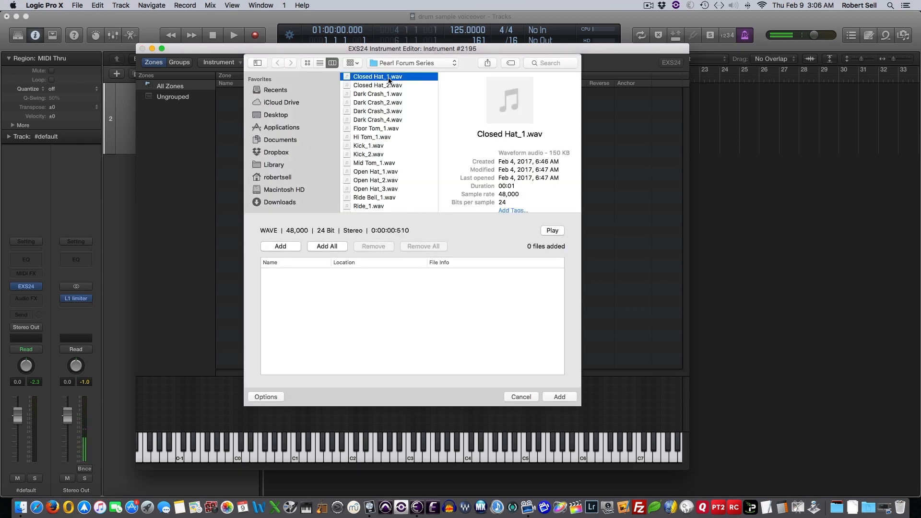
click(327, 246)
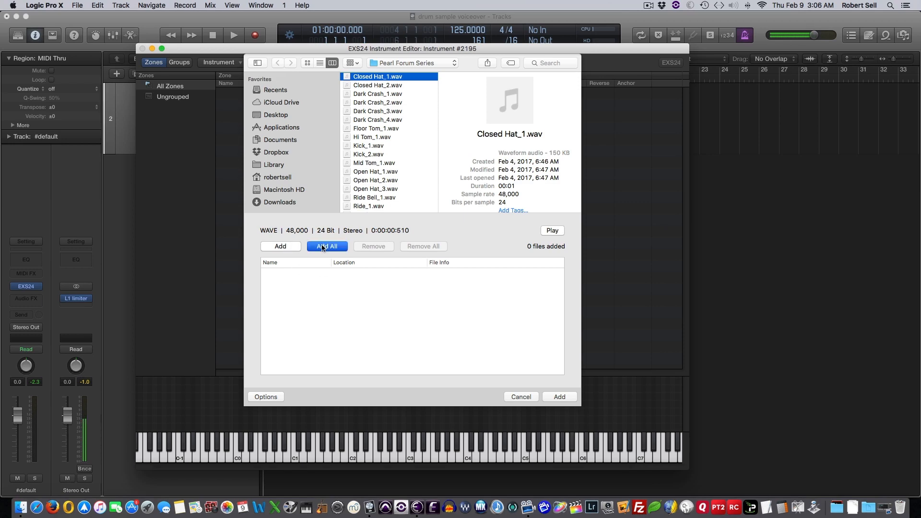
click(327, 246)
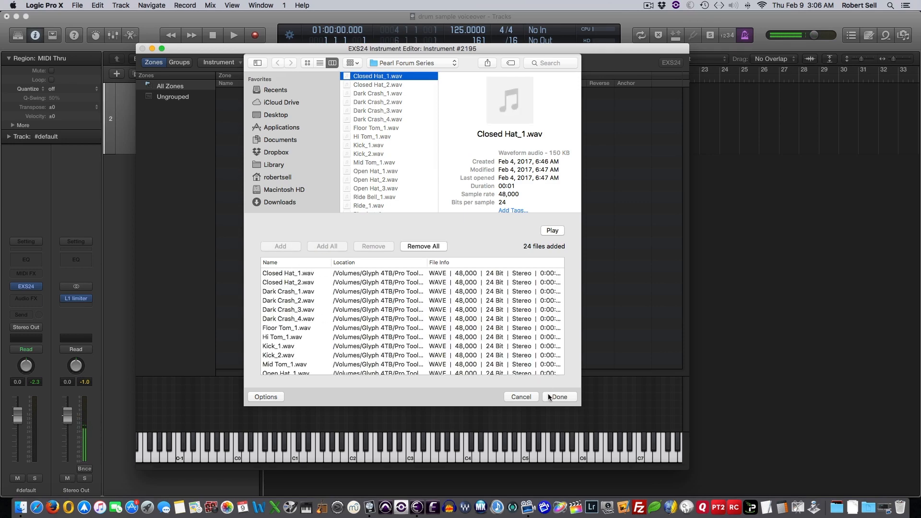
click(561, 397)
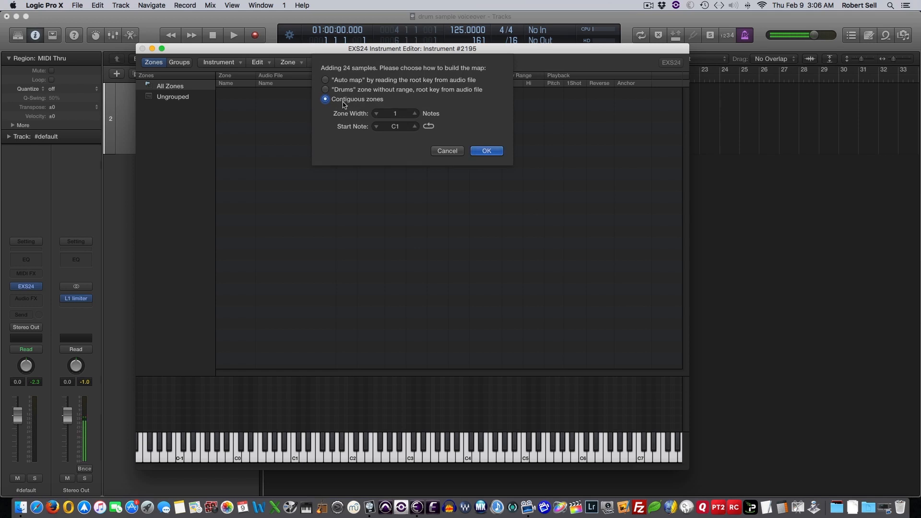
mouse_move(384, 112)
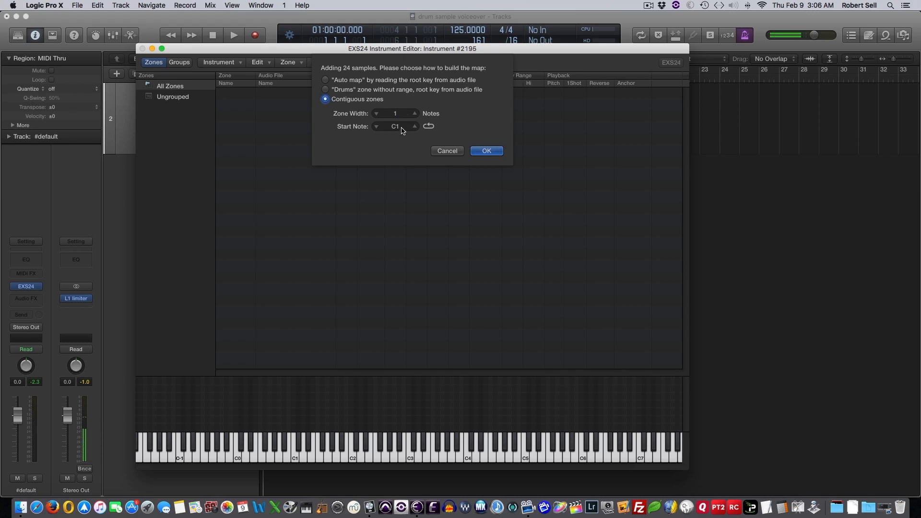
click(487, 151)
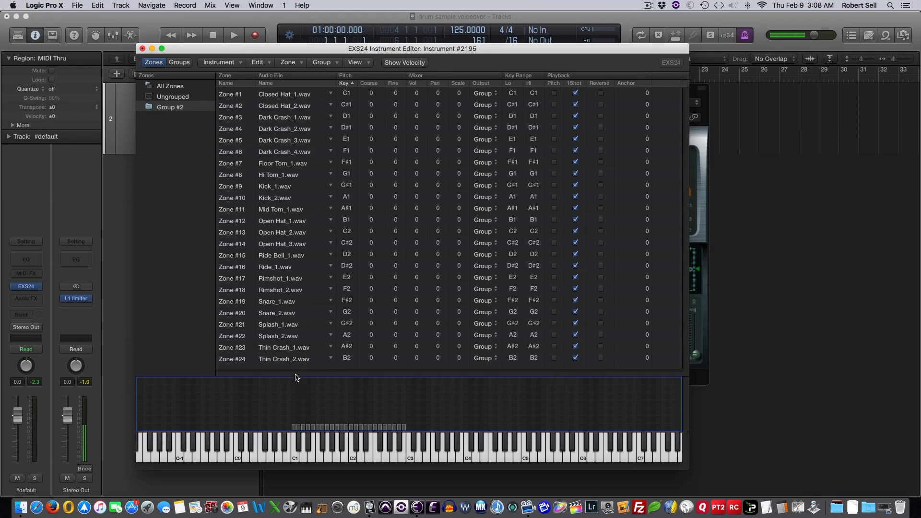
mouse_move(353, 360)
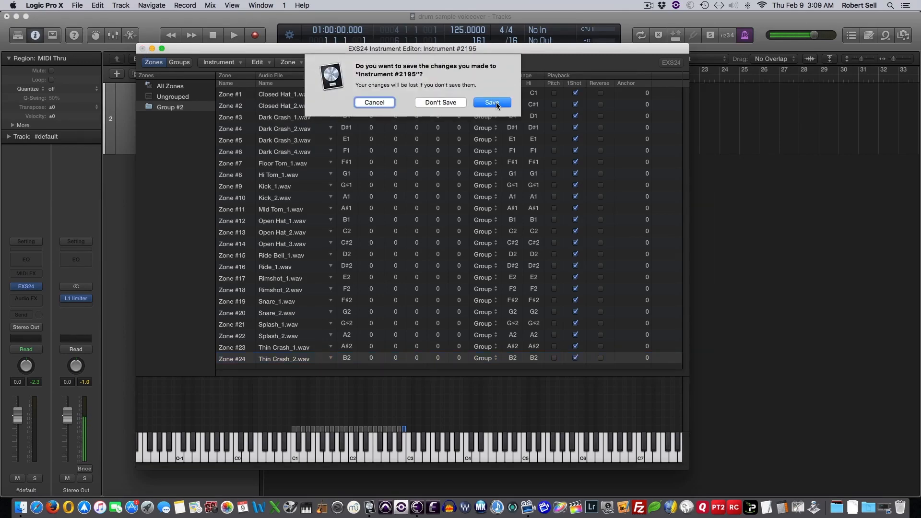
Save the new instrument and load Pearl Drum Kit from the EXS24 instrument menu.
click(492, 103)
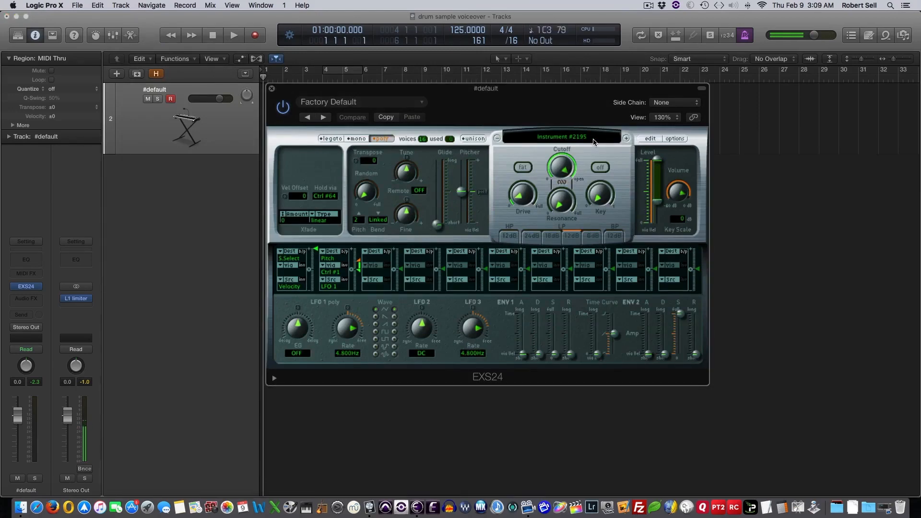
click(564, 137)
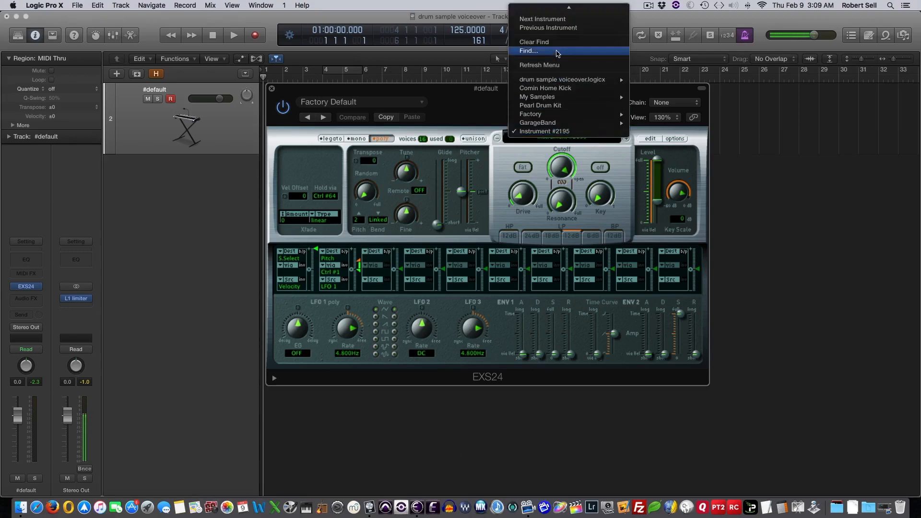
mouse_move(541, 105)
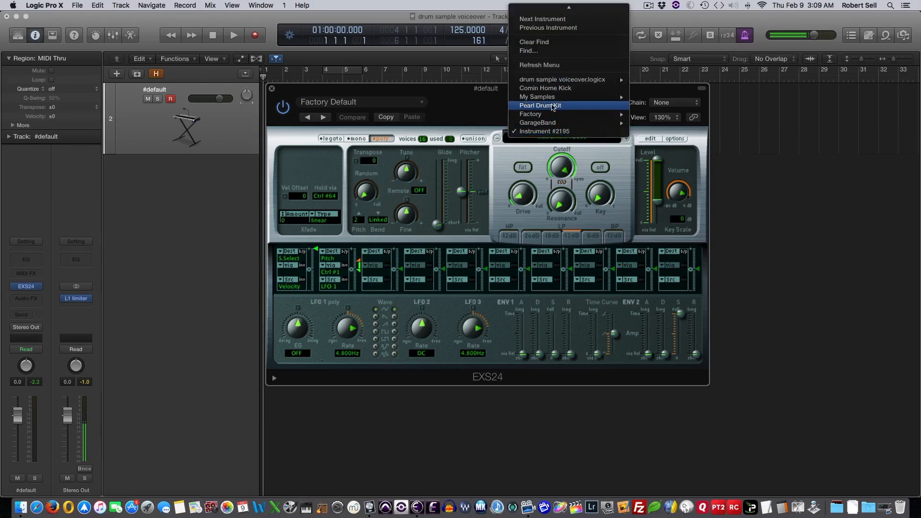
click(541, 105)
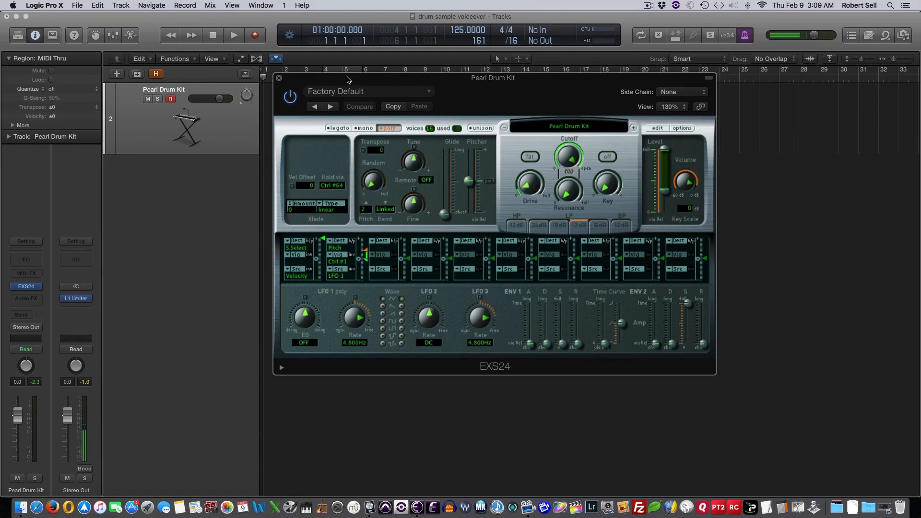
click(278, 78)
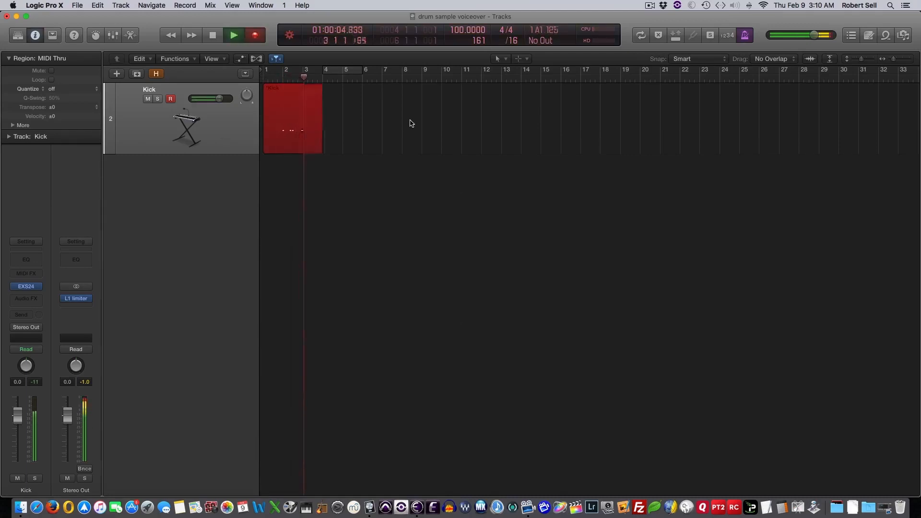
Play the kick pattern at tempo 100 and open the Kick region in the Piano Roll.
click(234, 35)
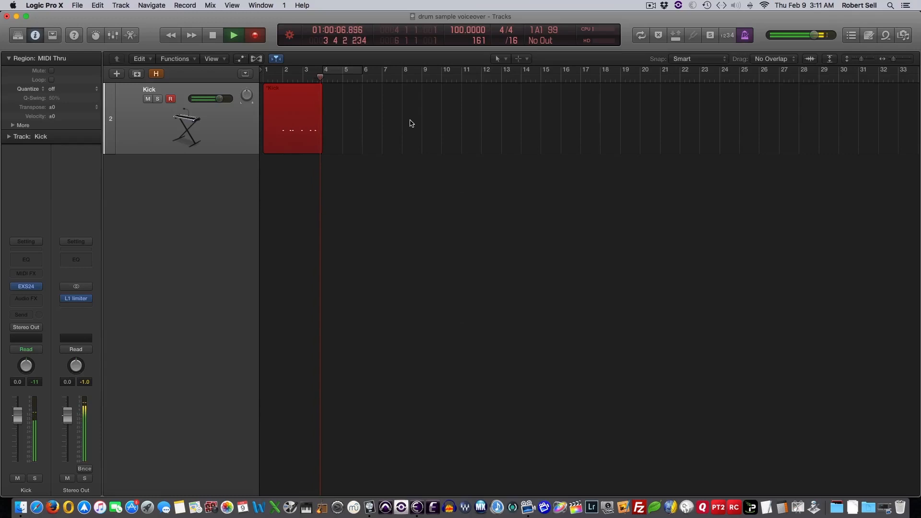
double_click(291, 119)
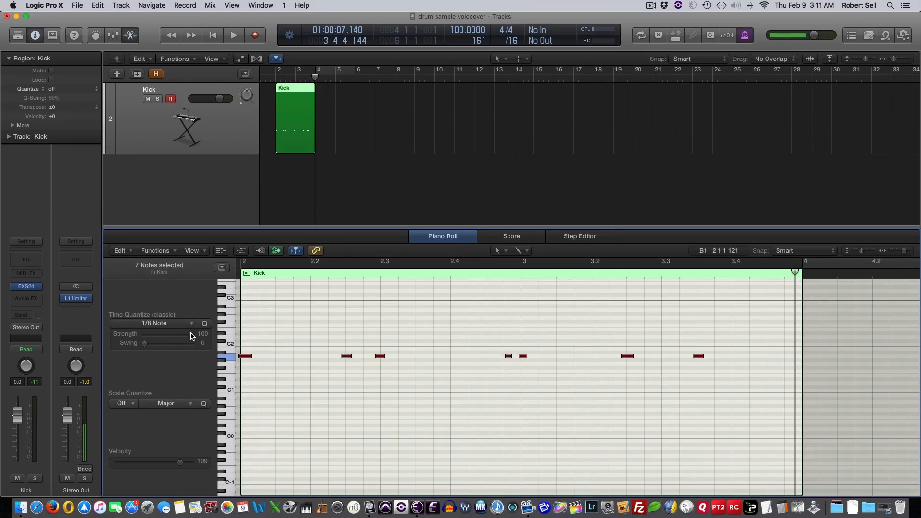
Quantize the kick notes to 1/16 notes, then play and stop the pattern.
click(154, 323)
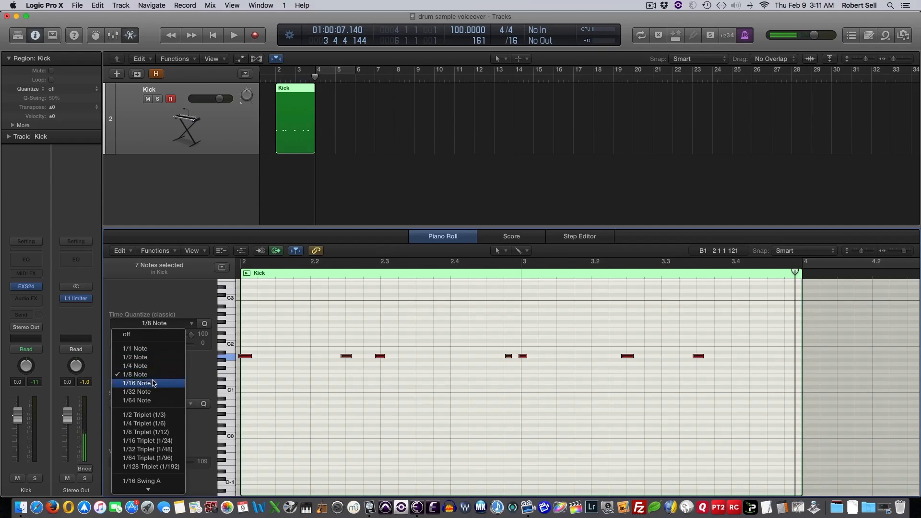
click(137, 383)
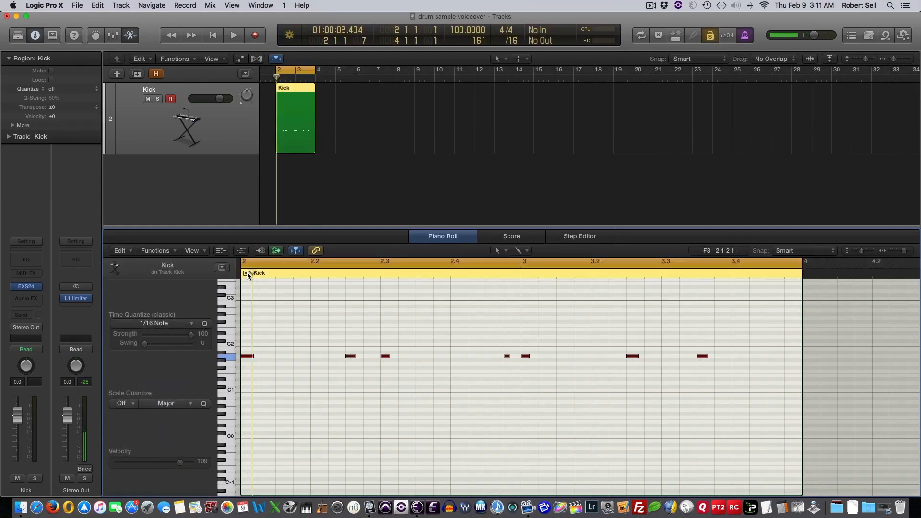
click(234, 35)
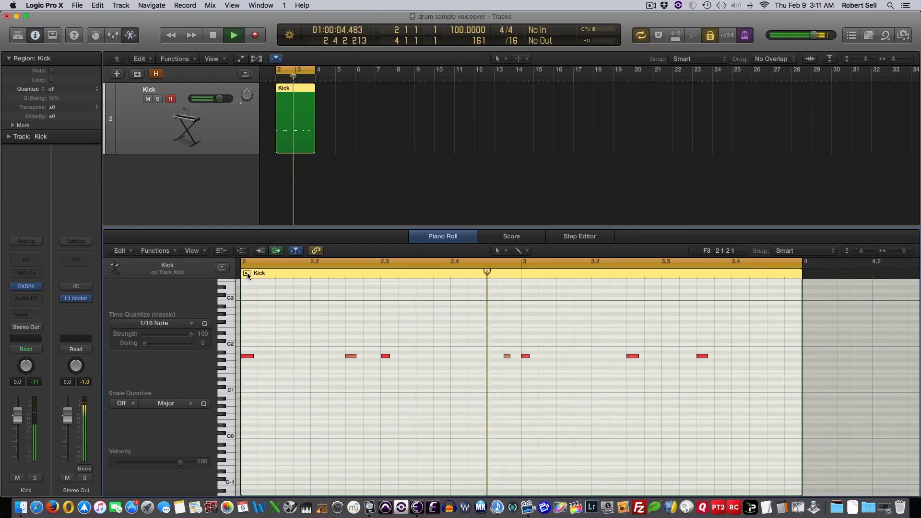
click(234, 36)
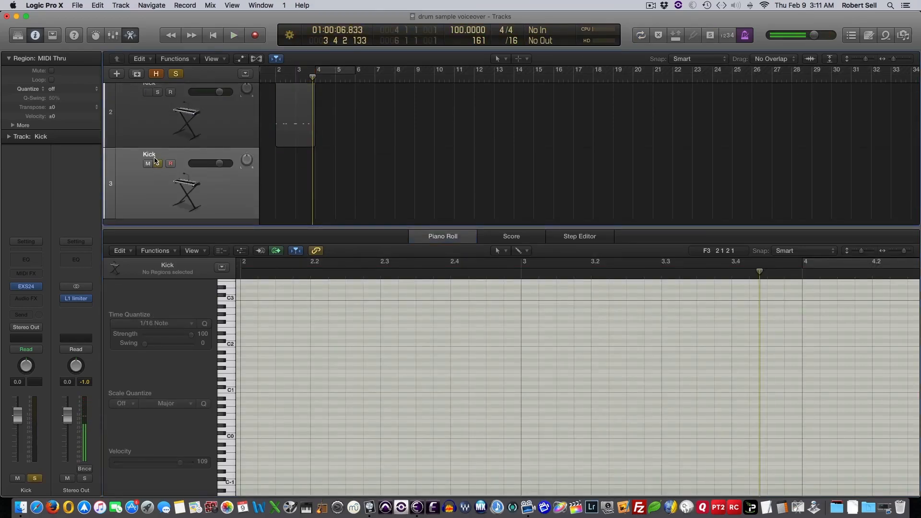
Rename the new track Snare and add a region with four snare notes.
double_click(150, 154)
text(Snare)
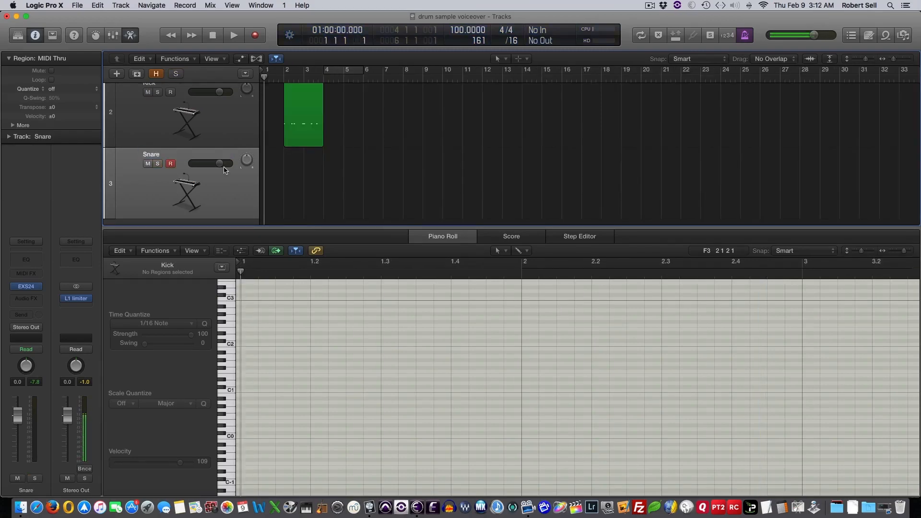
click(233, 35)
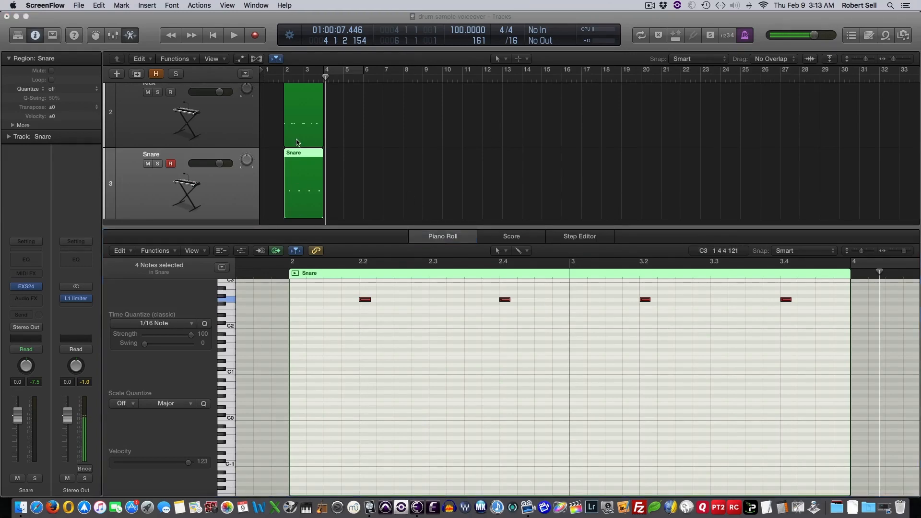
Select both the Kick and Snare regions so they can be looped.
click(303, 115)
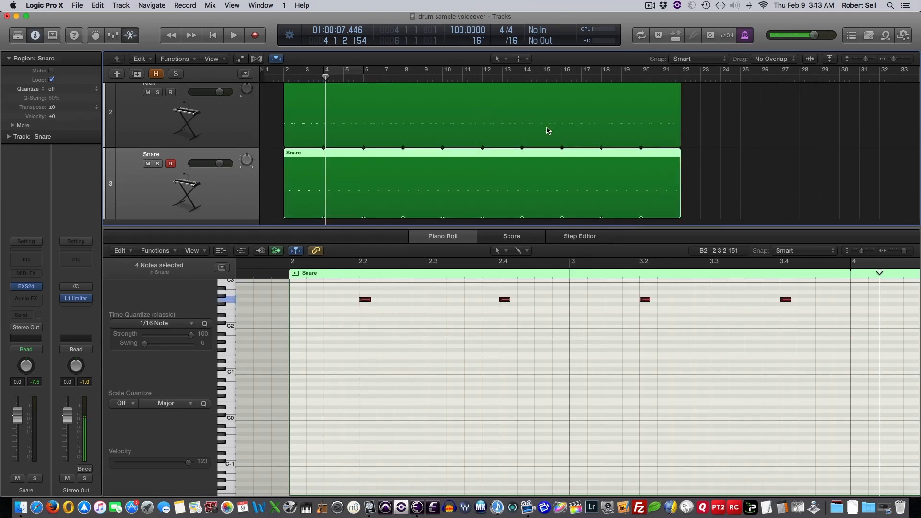
mouse_move(699, 136)
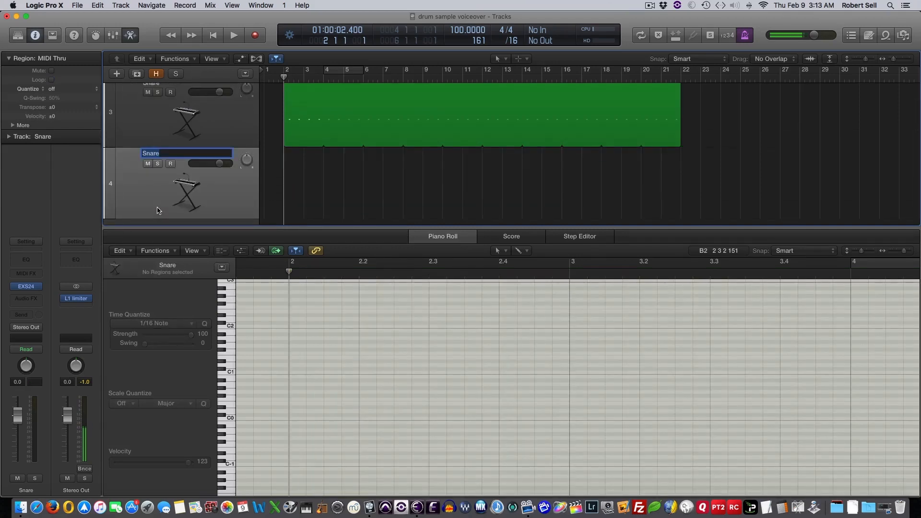
Name the track 'Hi Hat', switch to the Pencil tool, and draw a C1 note.
text(Hi Hat)
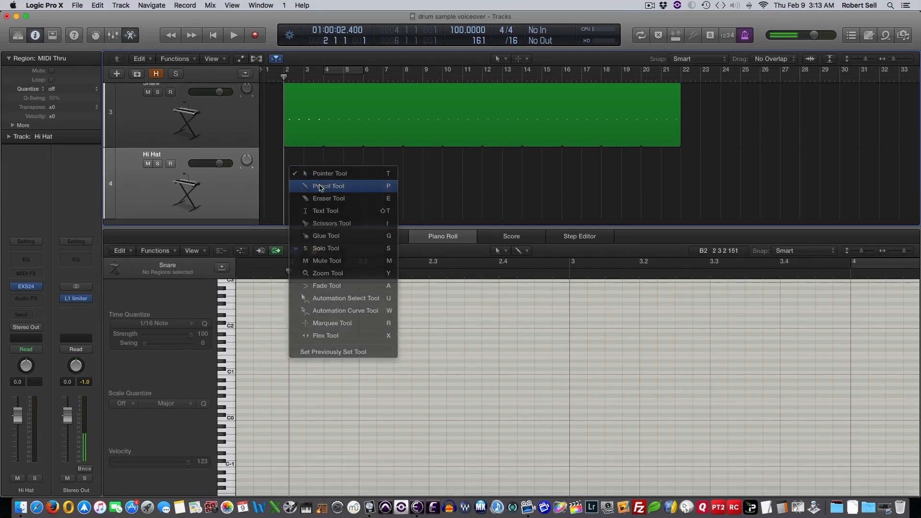
click(327, 186)
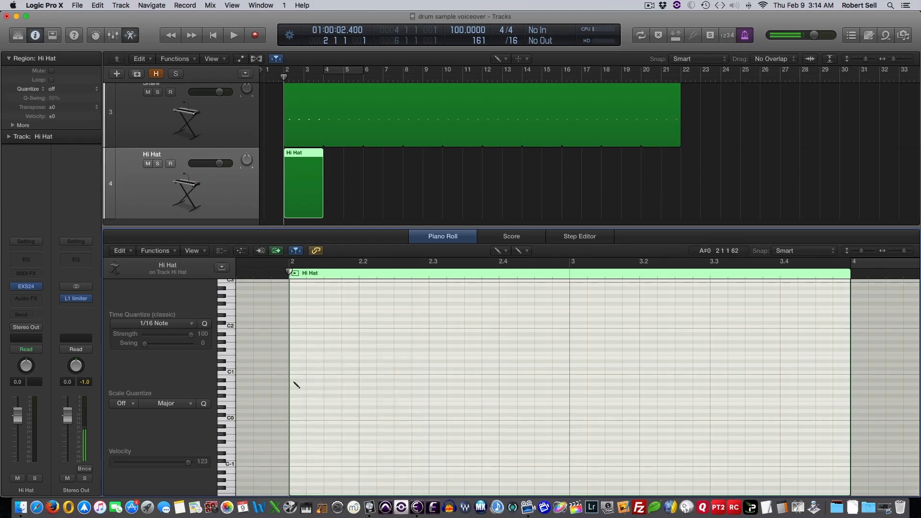
click(298, 380)
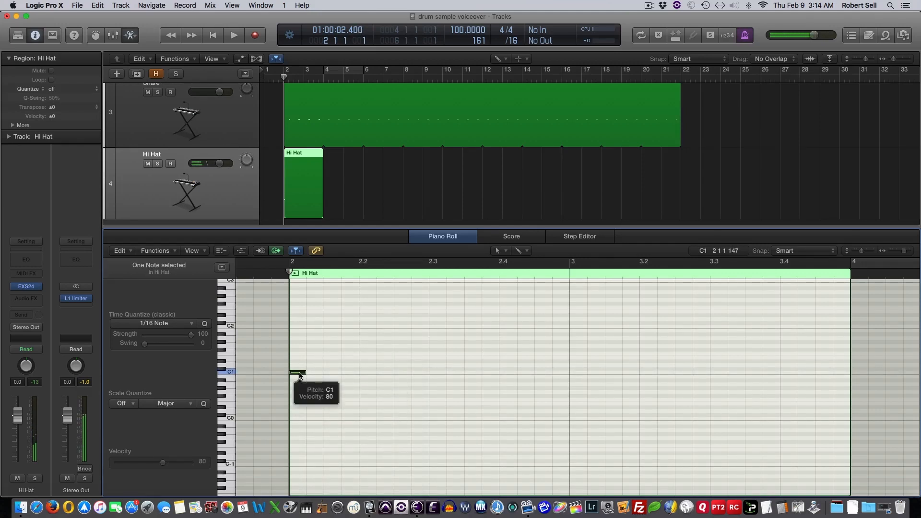
mouse_move(334, 381)
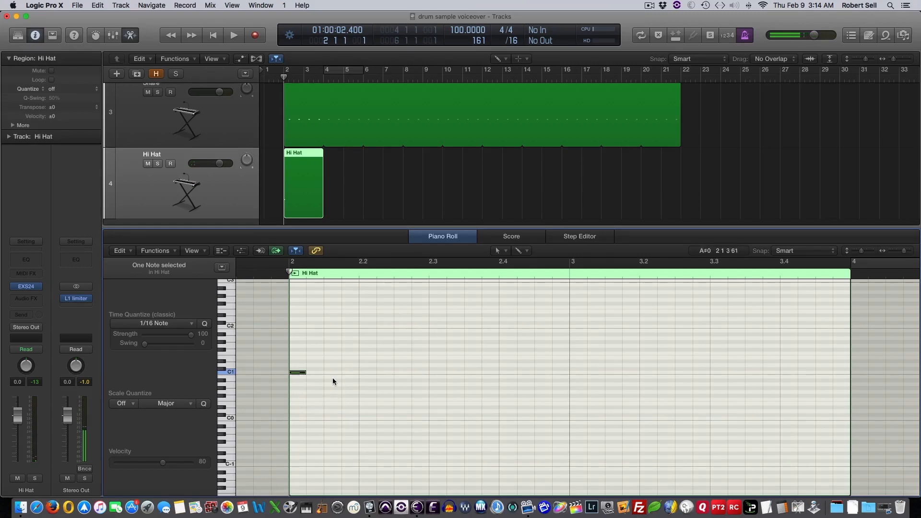
Set the first hi hat note to velocity 127, then copy alternating loud/soft (~80) notes across the bar.
click(241, 250)
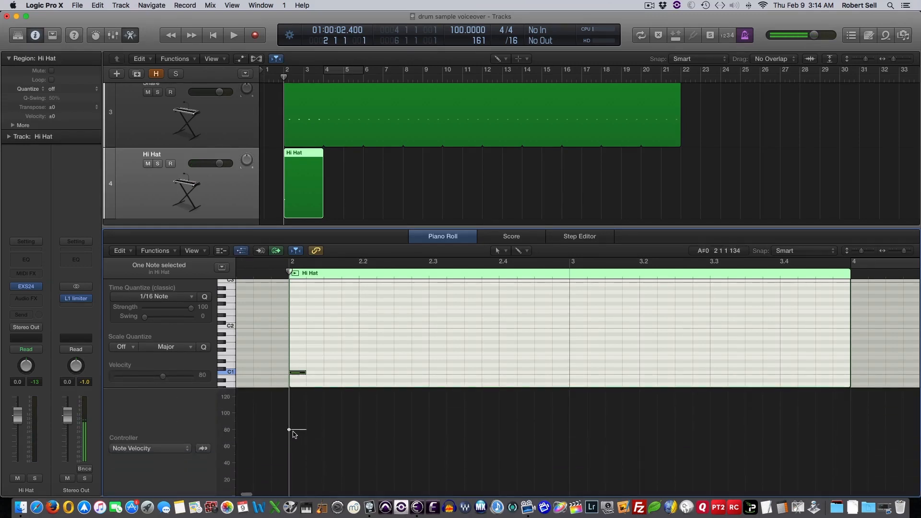
drag(288, 430, 291, 392)
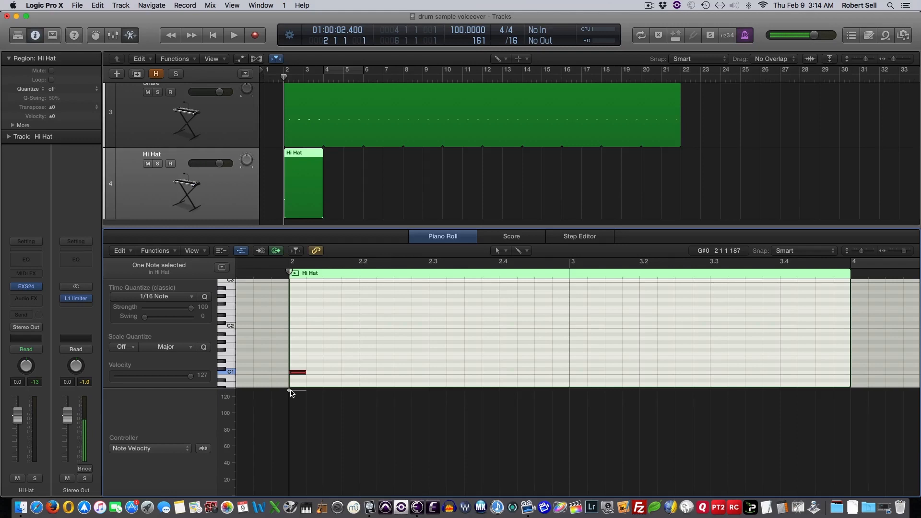
click(296, 372)
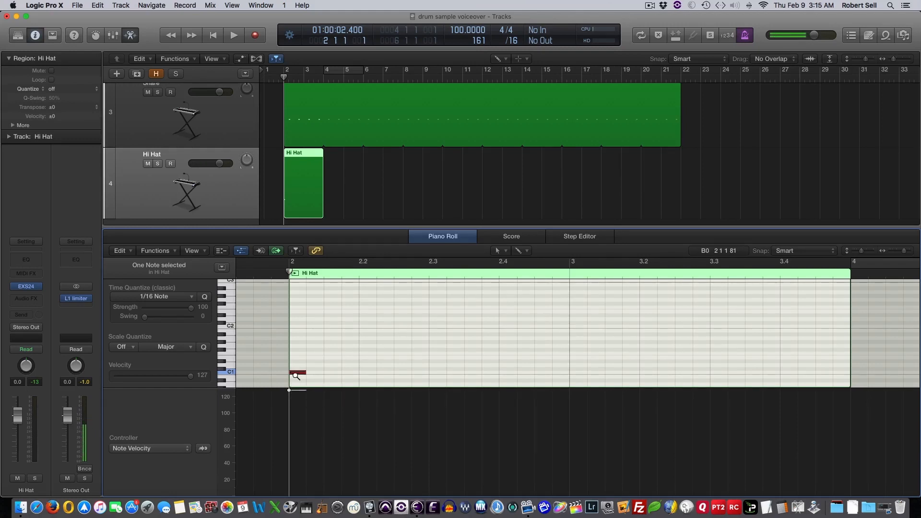
drag(297, 374, 322, 374)
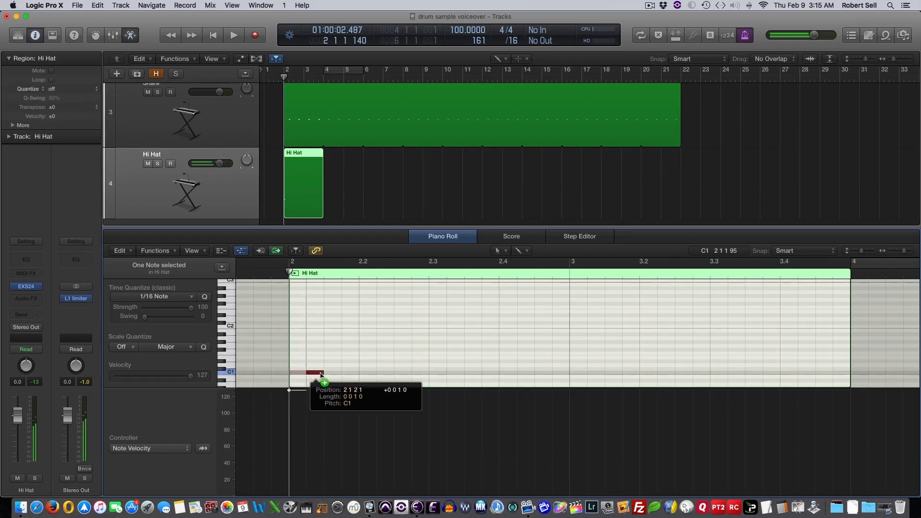
drag(314, 374, 349, 373)
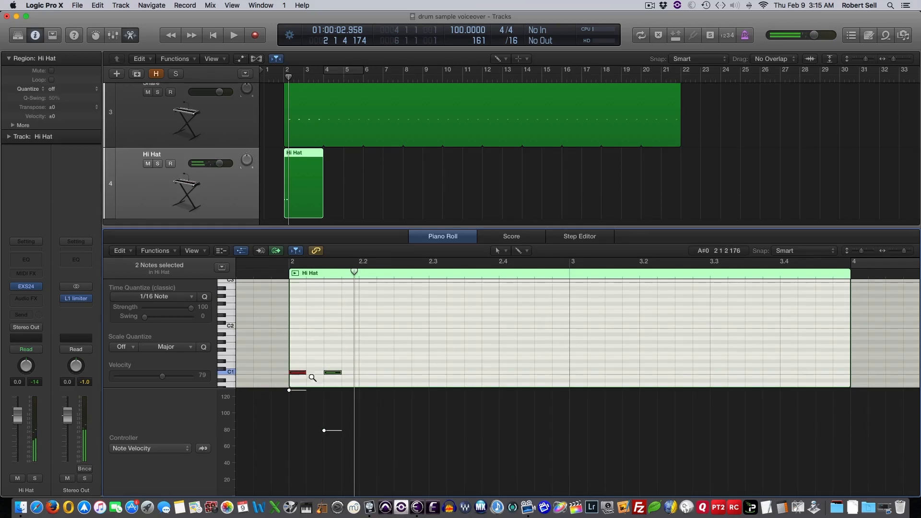
drag(297, 372, 377, 373)
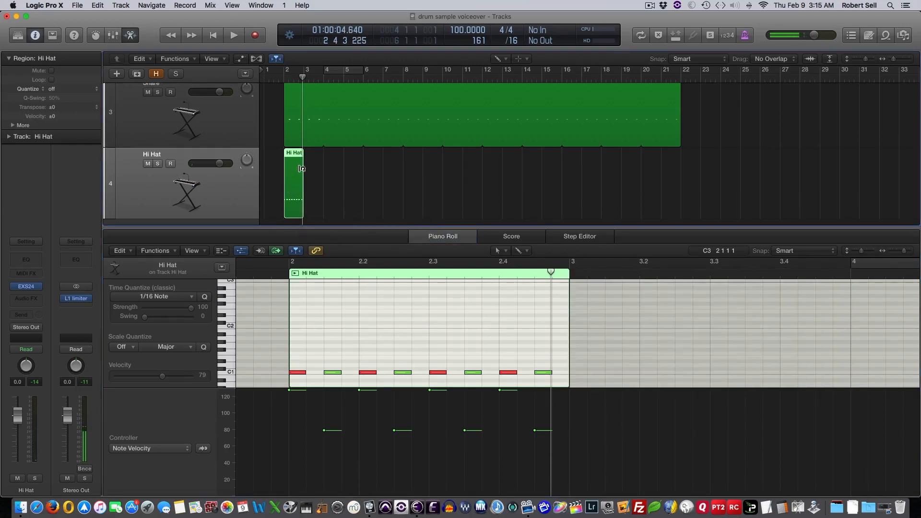
Extend the Hi Hat region's loop to about bar 21 and start playback.
drag(301, 169, 681, 168)
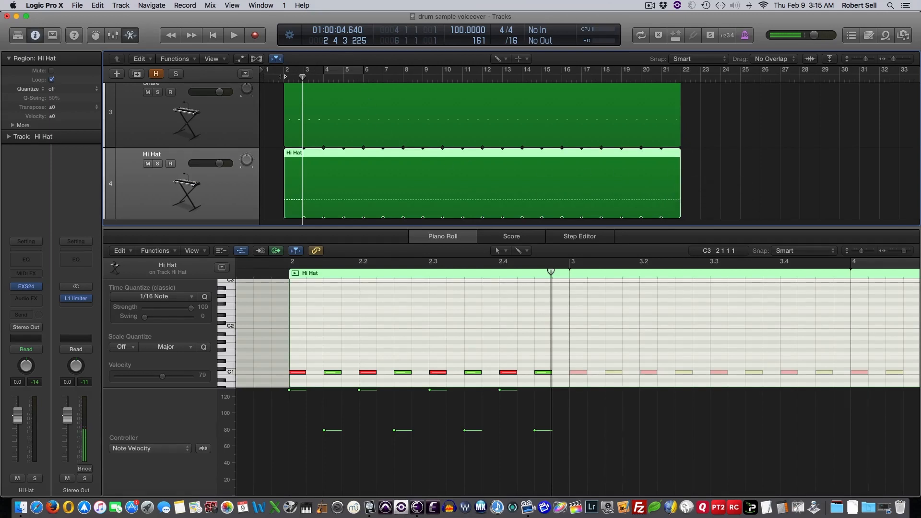
click(233, 35)
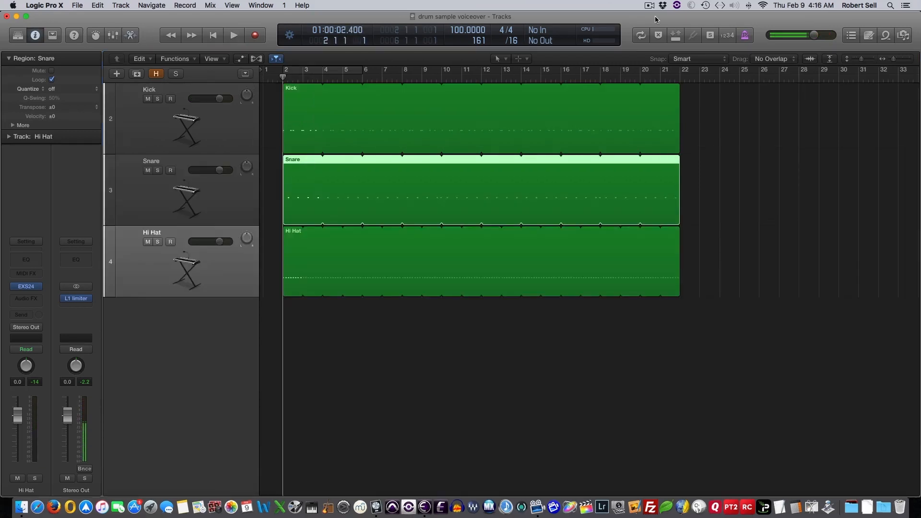
mouse_move(355, 189)
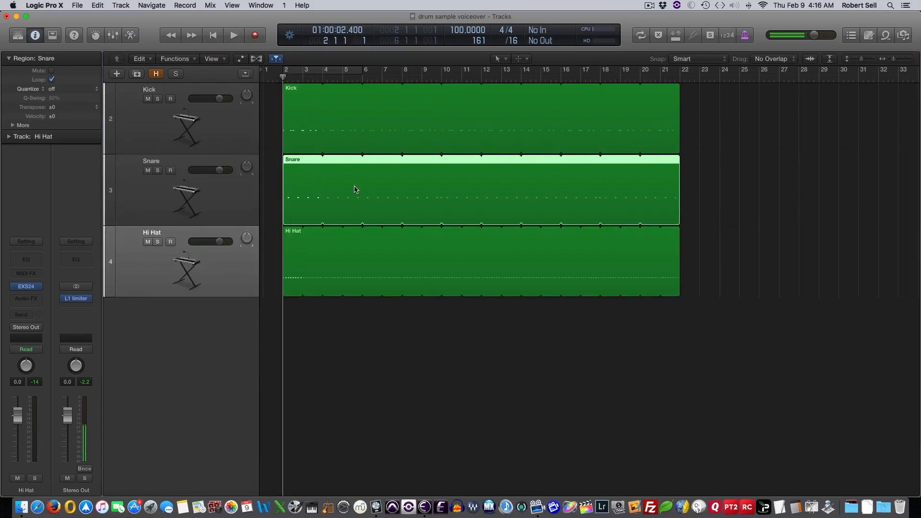
mouse_move(230, 191)
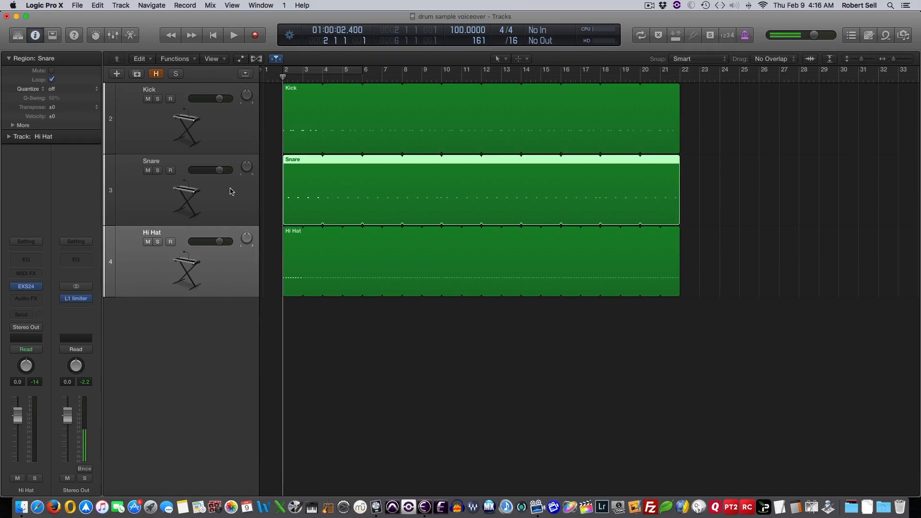
mouse_move(309, 192)
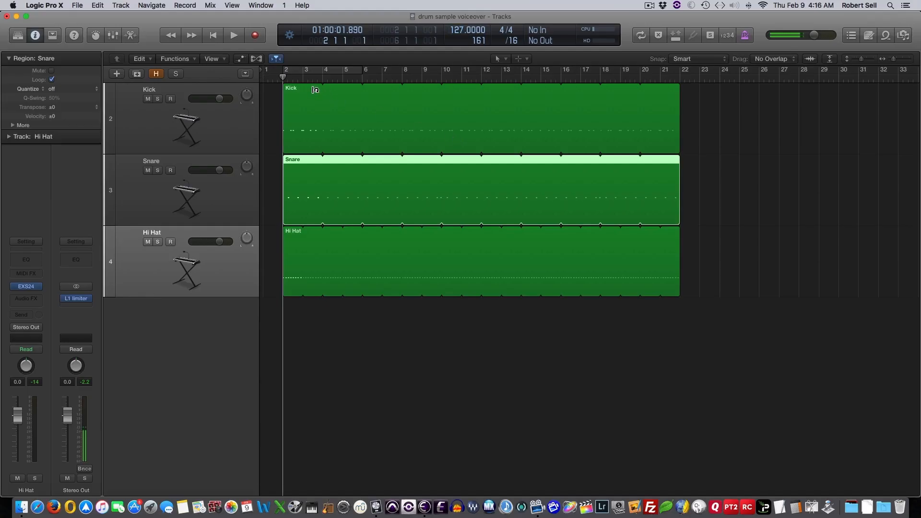
Start and stop playback of the looping kick, snare and hi hat pattern.
click(233, 35)
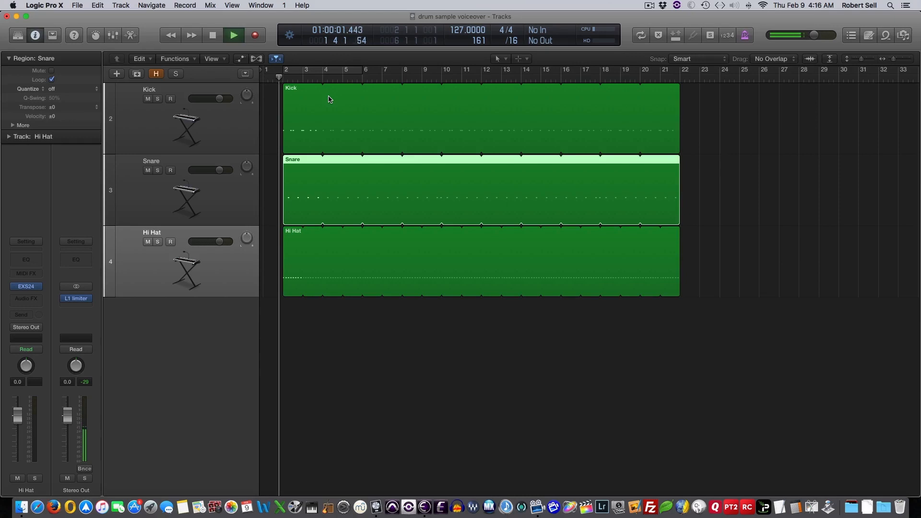
click(233, 35)
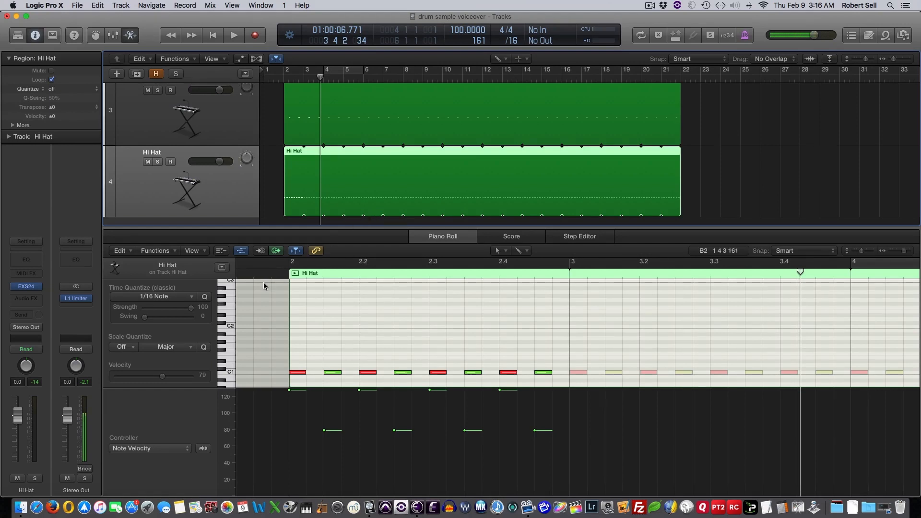
Open the Hi Hat track's EXS24 plug-in and its Instrument Editor listing 24 zones.
click(26, 286)
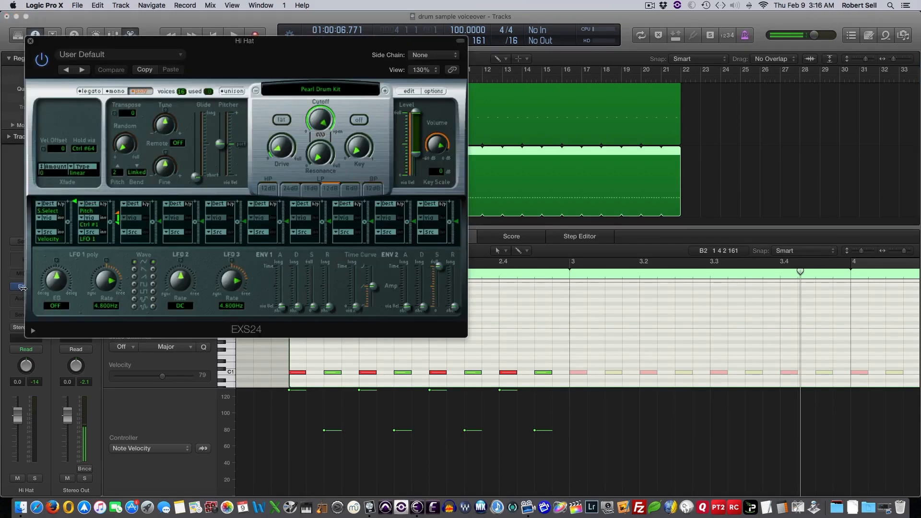
click(409, 91)
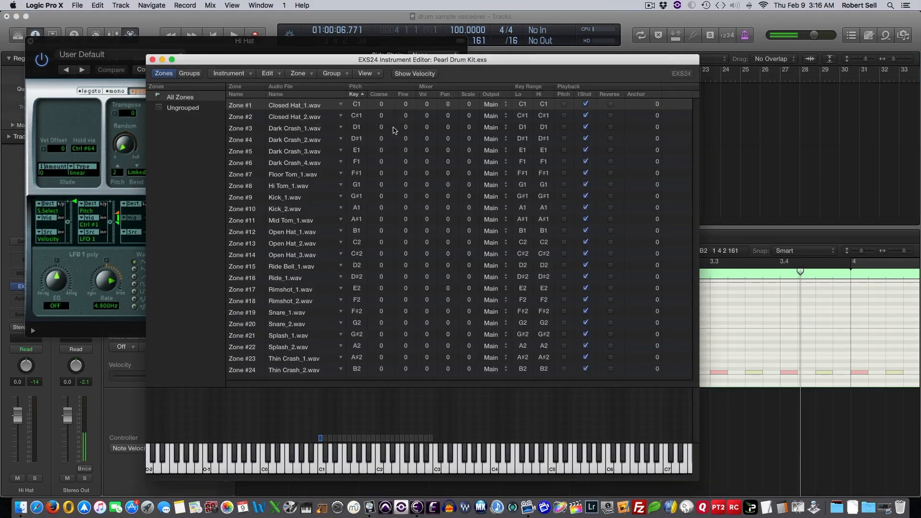